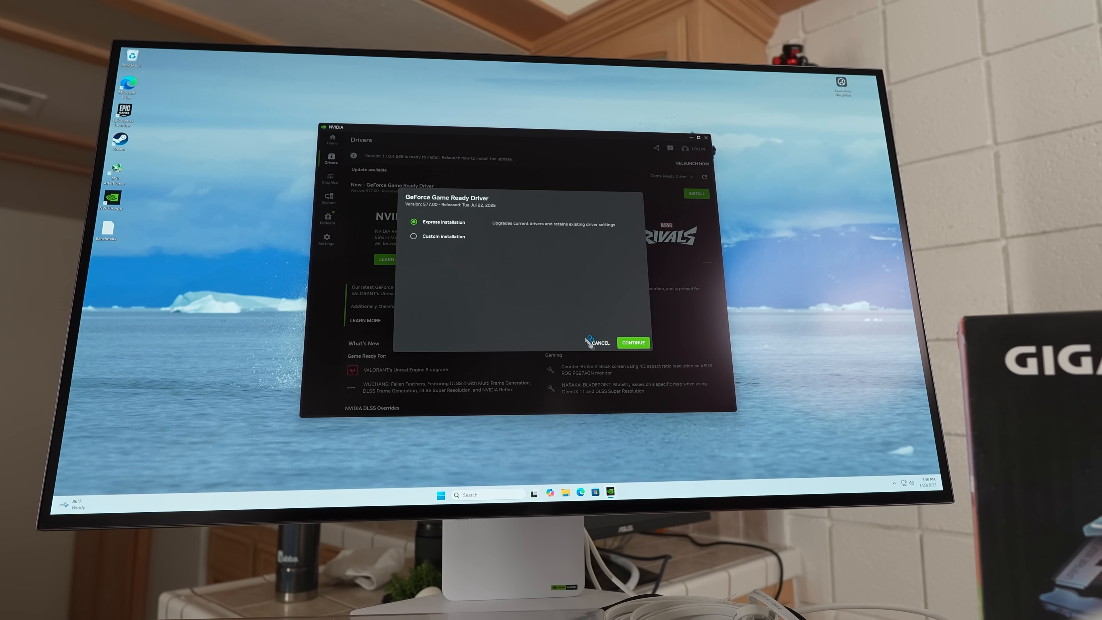
# Start installing the GeForce Game Ready driver with Express Installation selected.
pyautogui.click(632, 343)
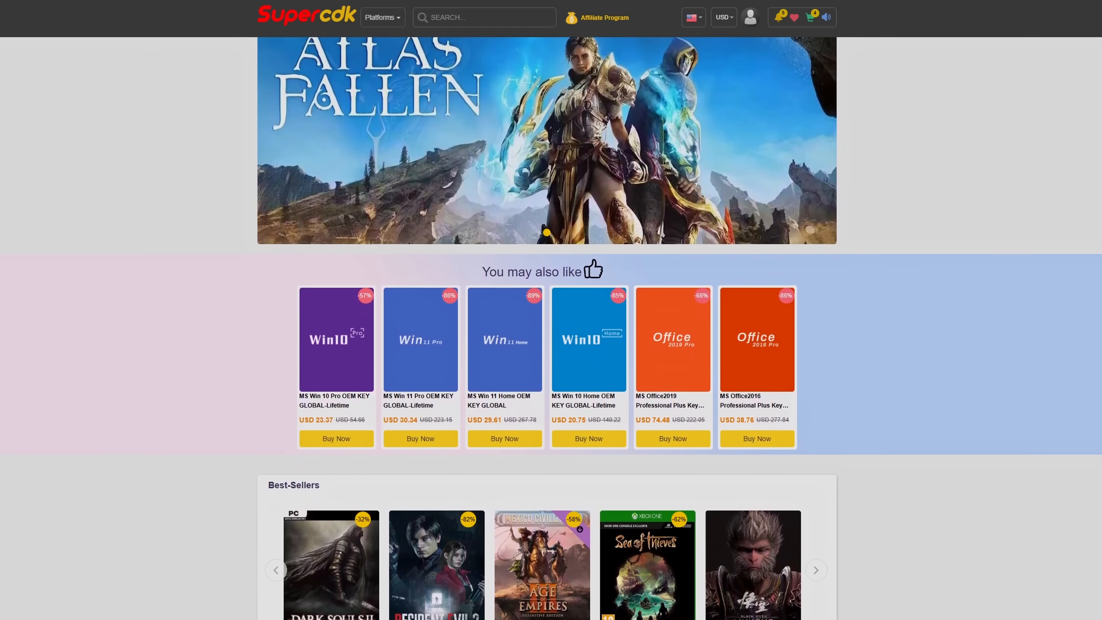
# Apply the SPLA promotion code to the Windows 11 Pro key in the Supercdk cart.
pyautogui.scroll(-3)
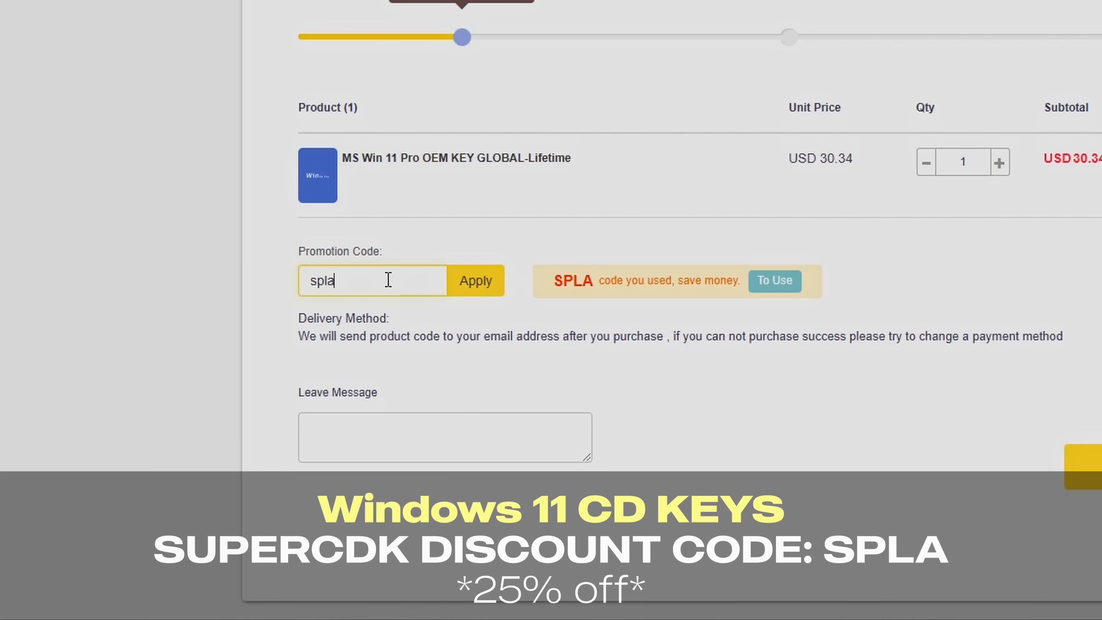
pyautogui.click(474, 281)
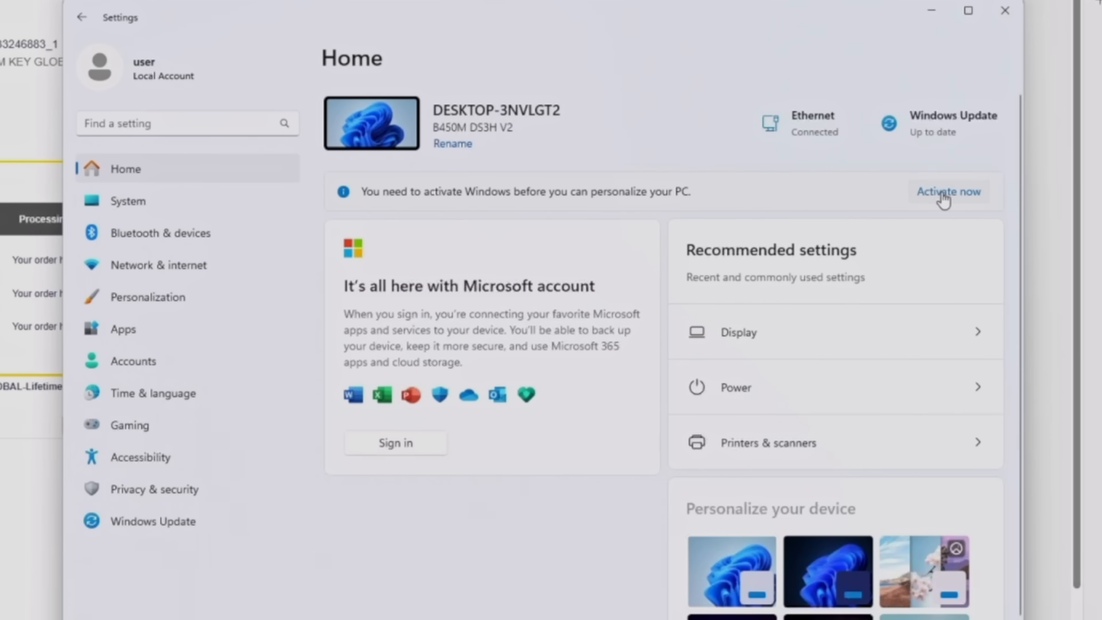
# Reach the Product key entry box via Activate now and Change product key.
pyautogui.click(947, 191)
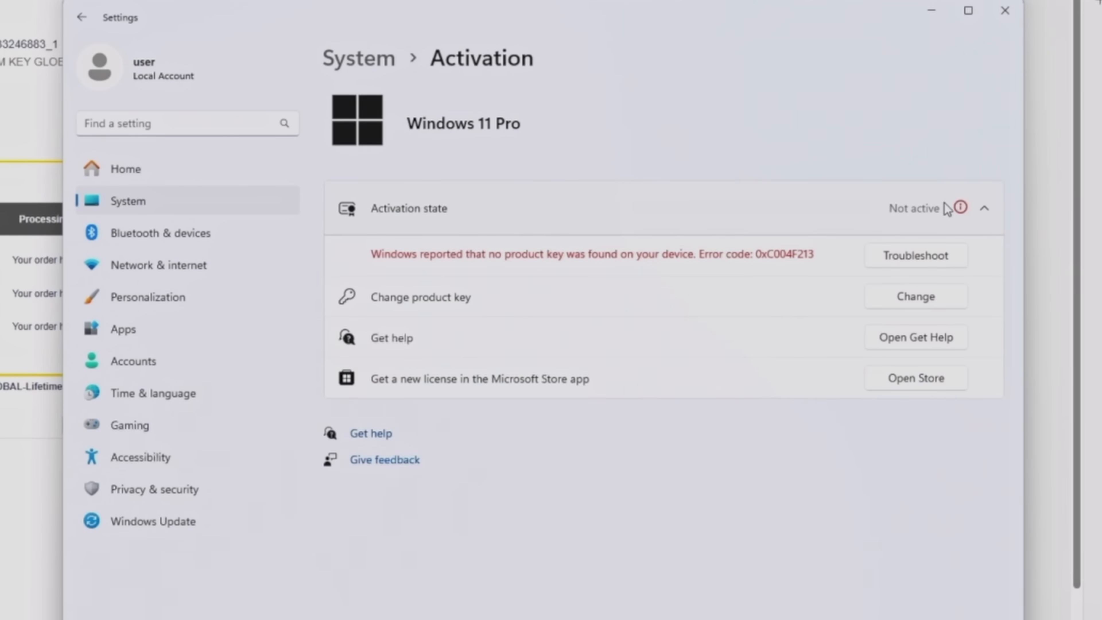
pyautogui.click(914, 297)
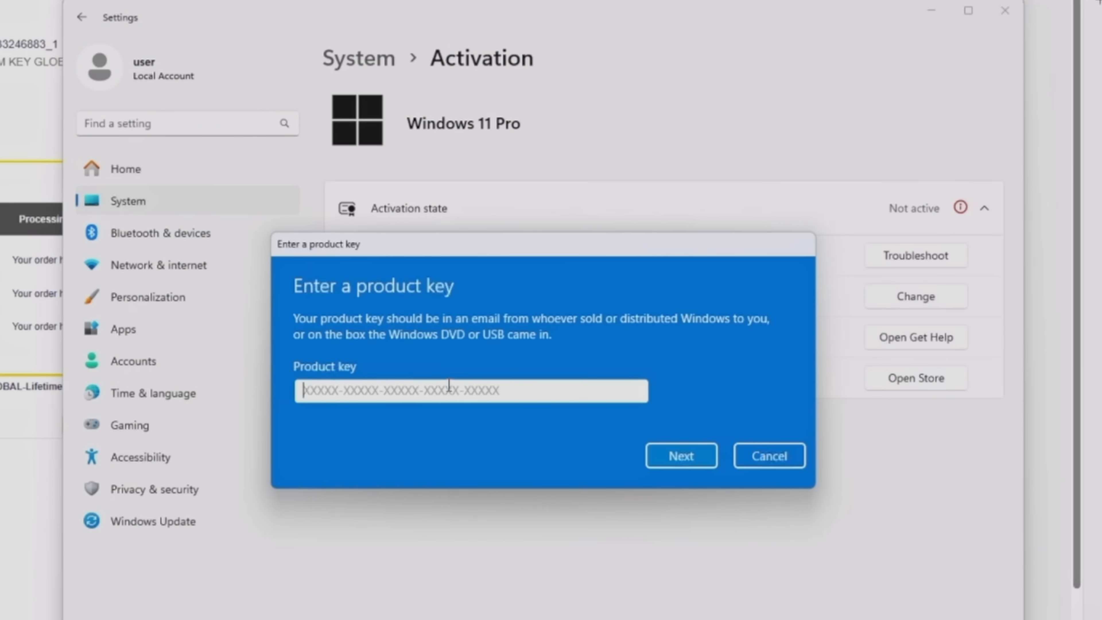
pyautogui.click(679, 455)
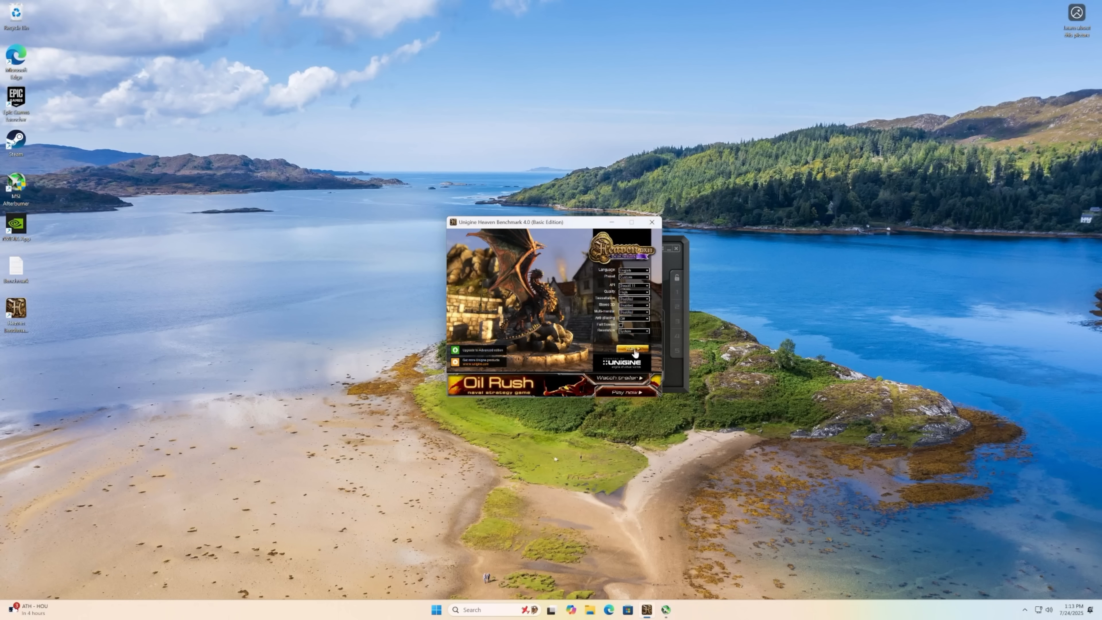
# Run the Heaven Benchmark so the airship scene begins rendering.
pyautogui.click(628, 350)
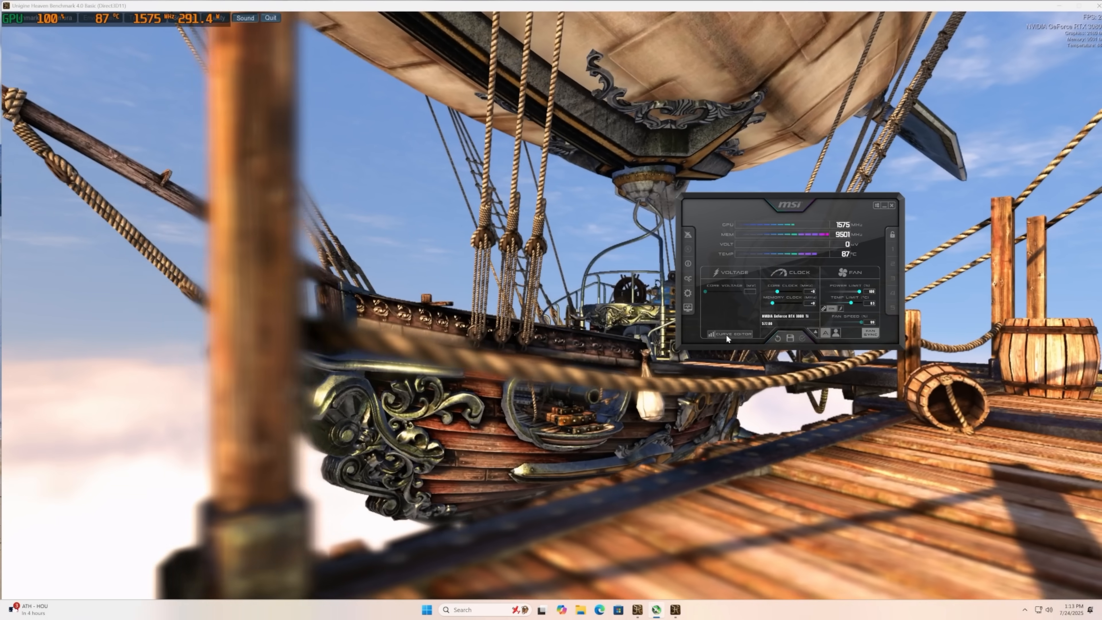
# Lower a voltage/frequency curve point in the Curve Editor and apply the undervolt to the RTX 3080 Ti.
pyautogui.click(728, 333)
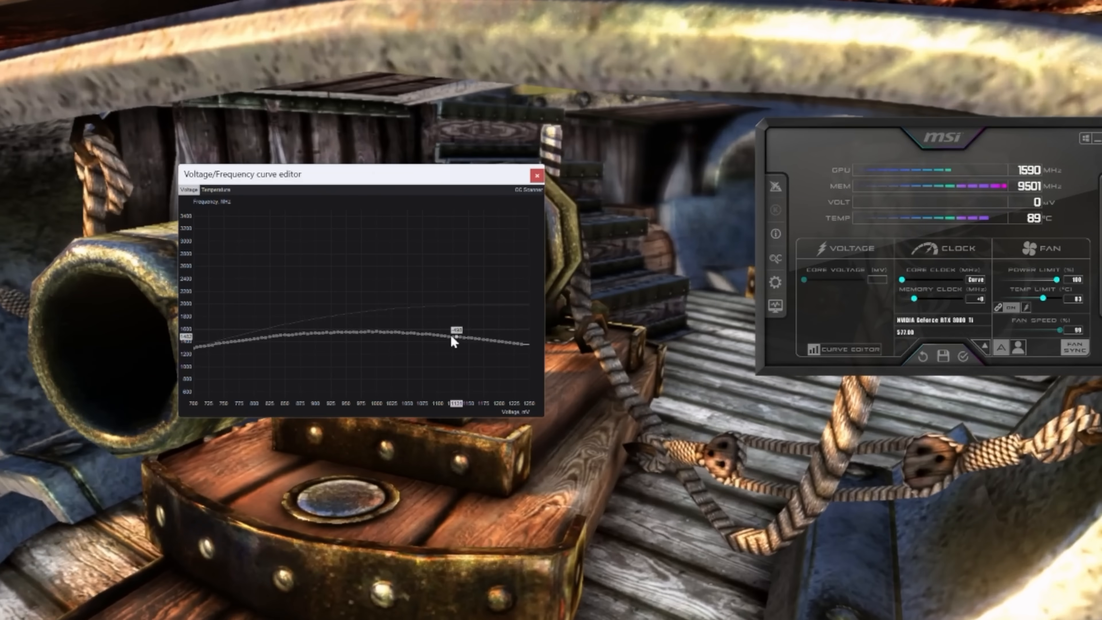
pyautogui.moveTo(454, 339); pyautogui.dragTo(454, 346)
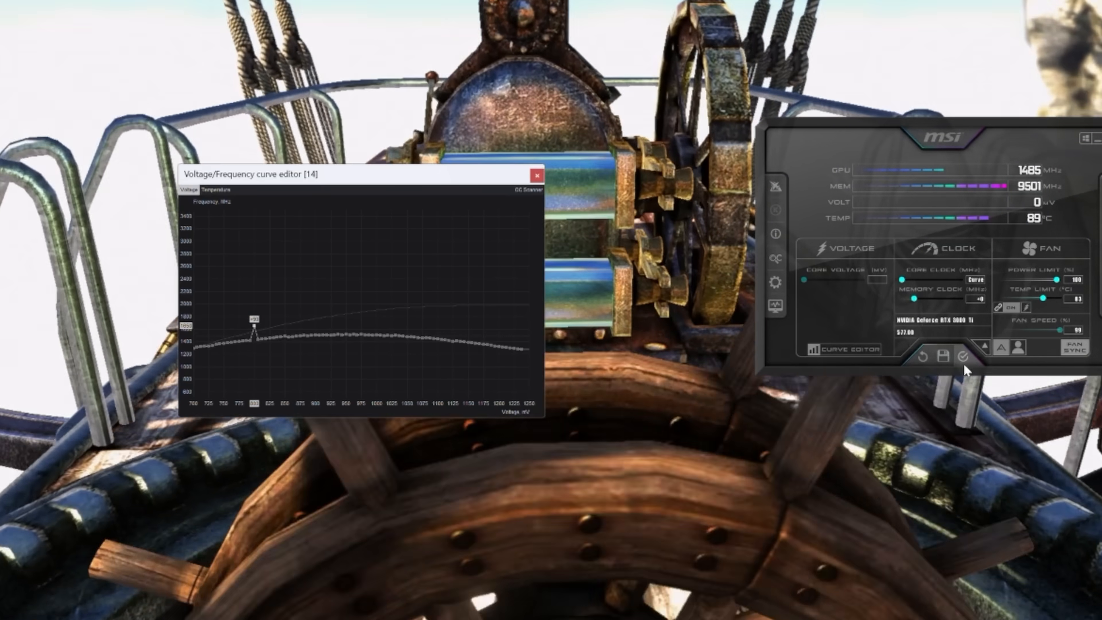
pyautogui.click(963, 356)
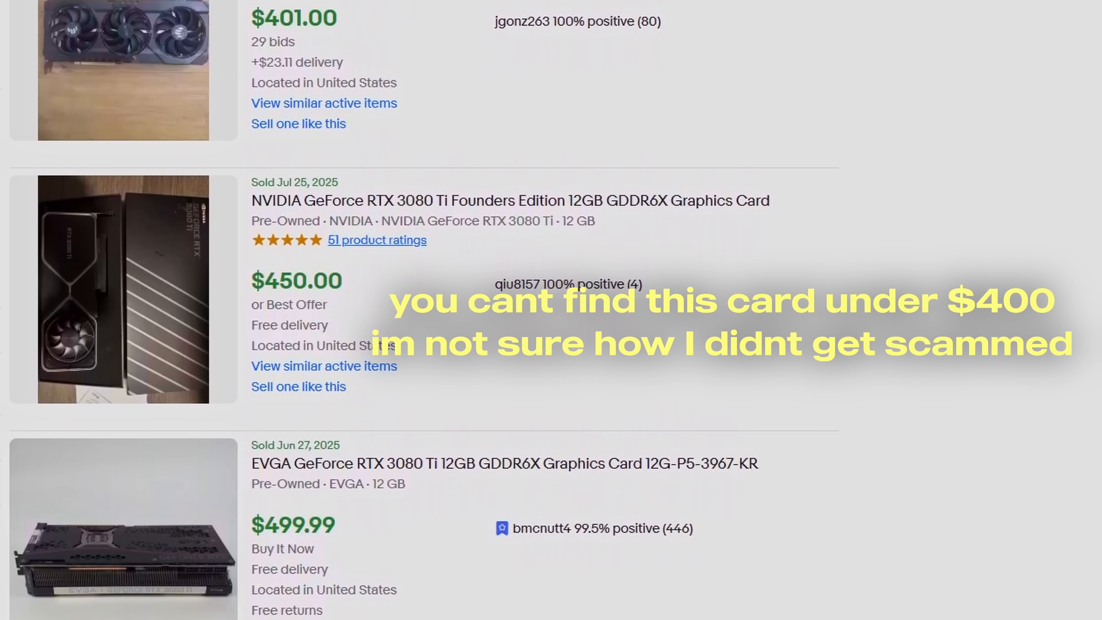
# Scroll further down eBay's sold RTX 3080 Ti listings clustered near $500.
pyautogui.scroll(-3)
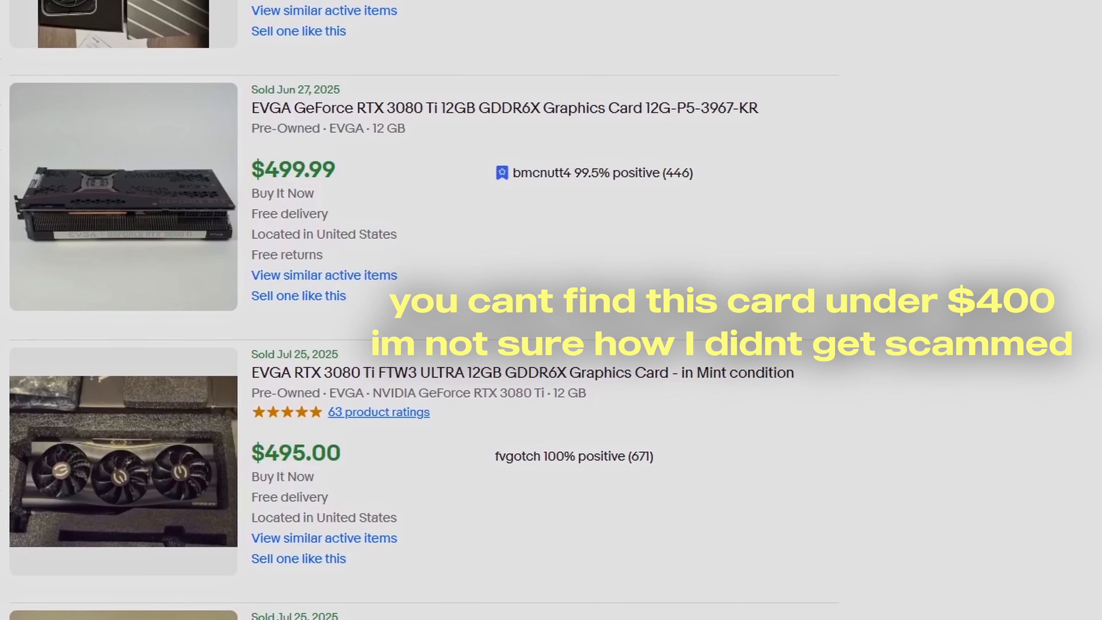